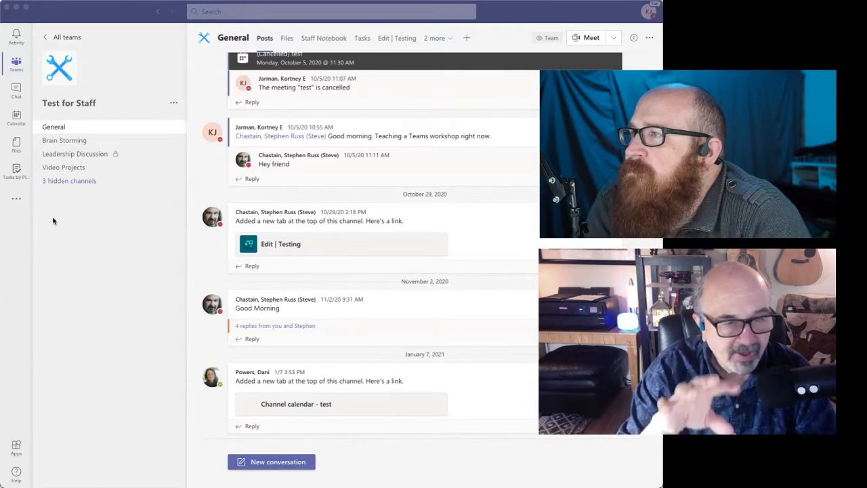
mouse_move(133, 243)
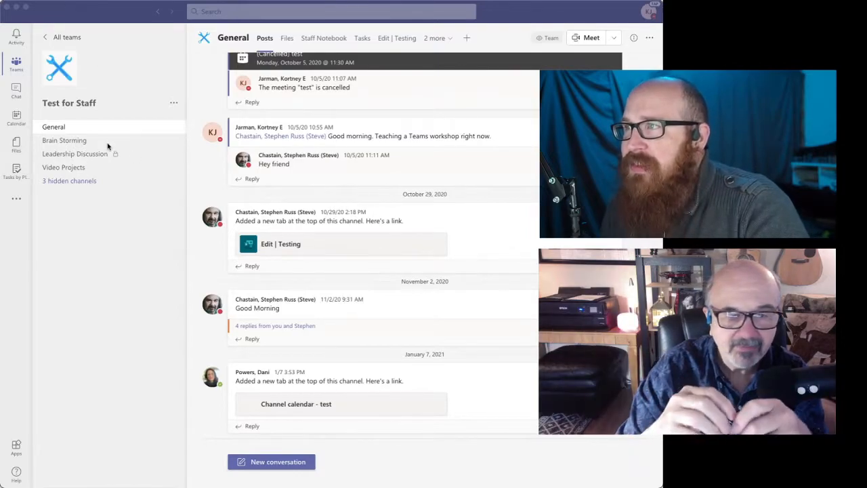
mouse_move(126, 157)
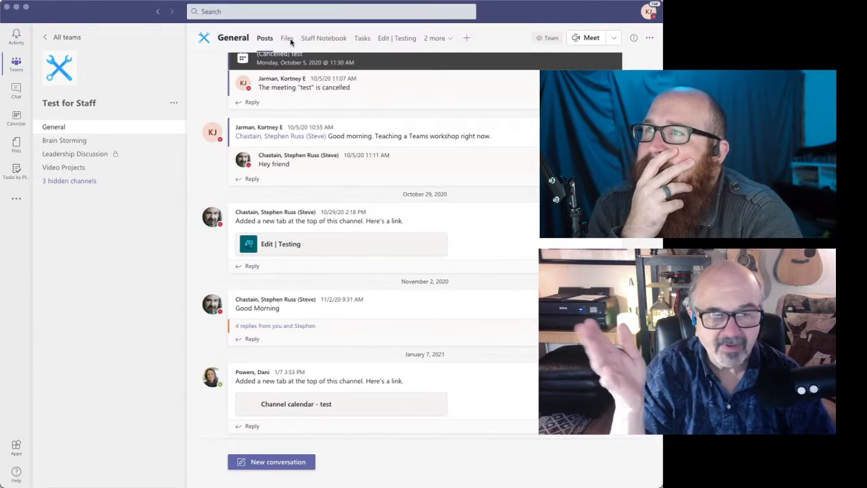
Open test.docx from the General channel's Files tab for editing inside Teams.
click(287, 37)
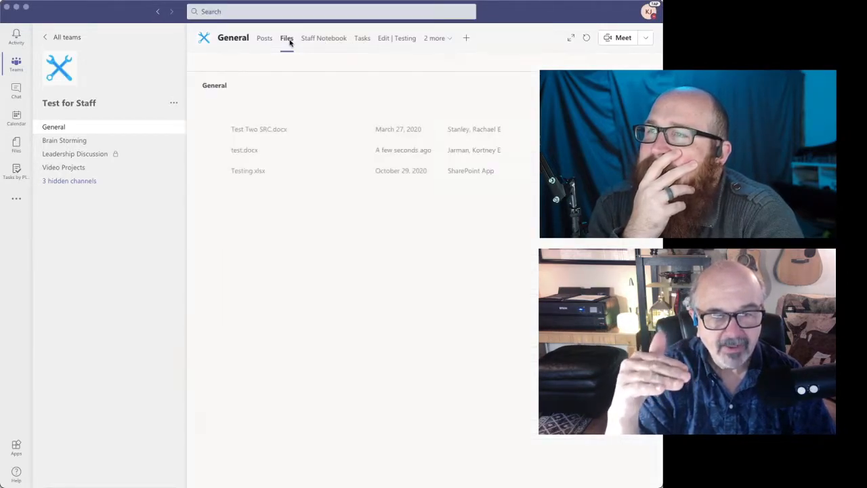
click(287, 38)
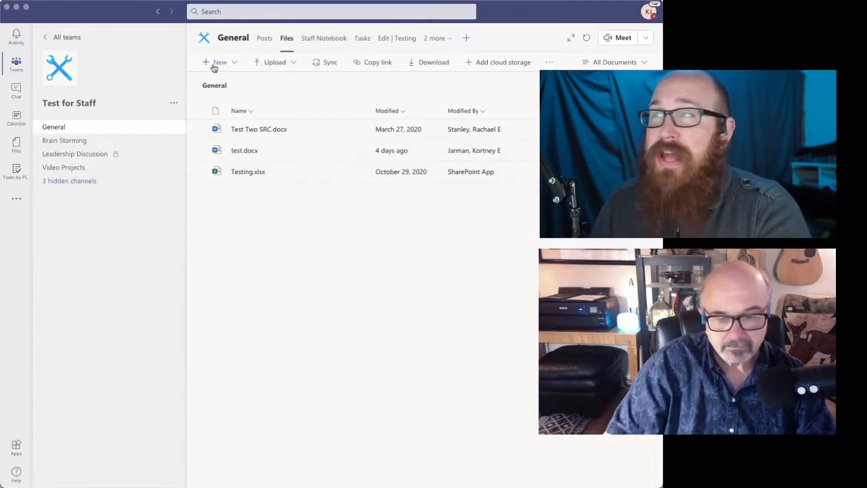
click(219, 62)
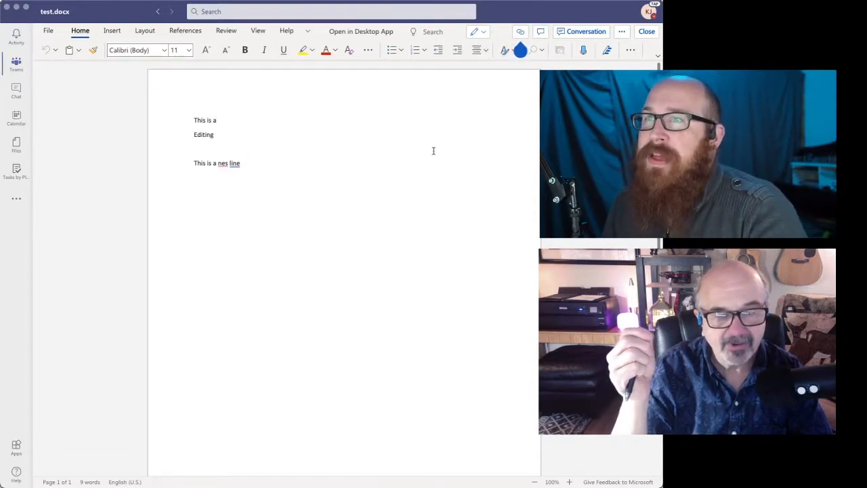
Dismiss the Copy Link tip and close test.docx, returning to the General file list.
click(521, 31)
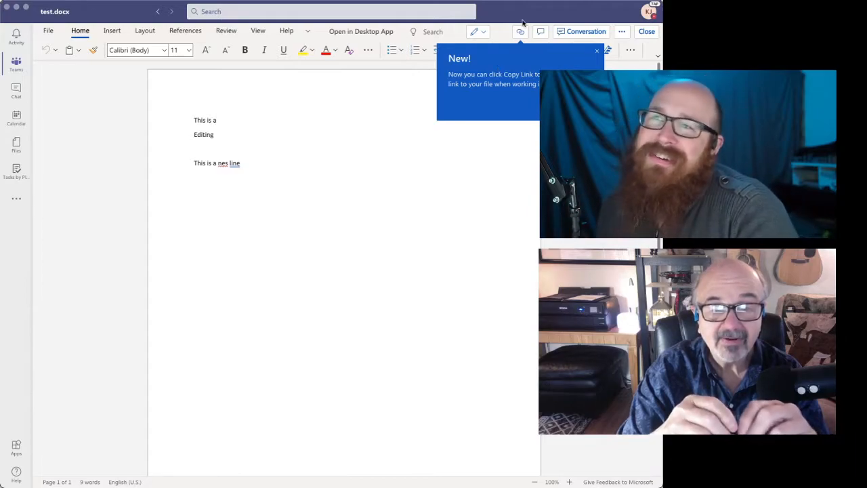
click(234, 163)
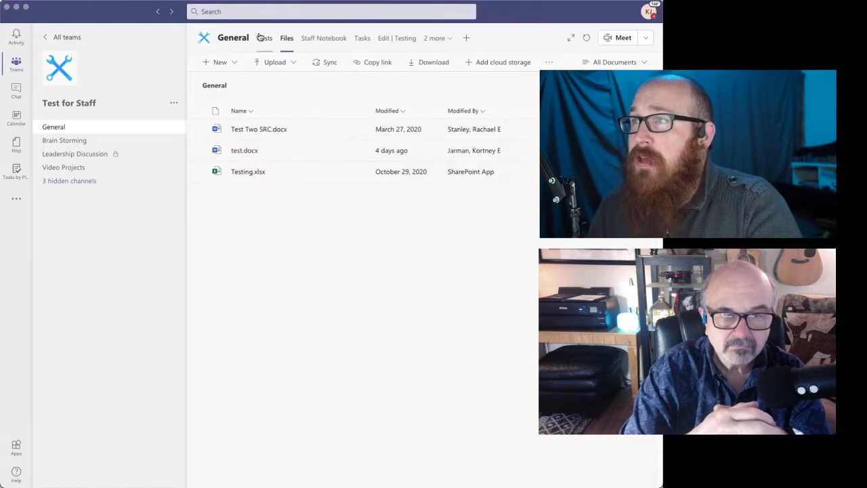
Return to General's Posts and begin a 'Good morning.' reply in the Good Morning thread.
click(265, 38)
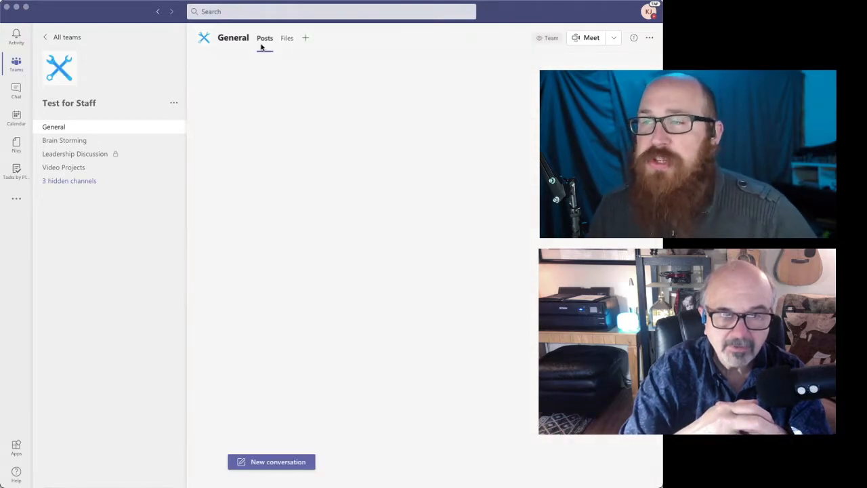
click(264, 38)
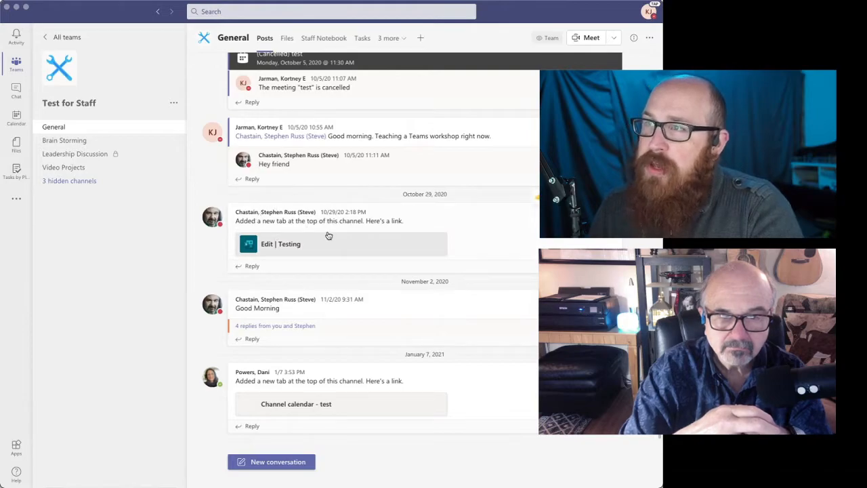
mouse_move(290, 436)
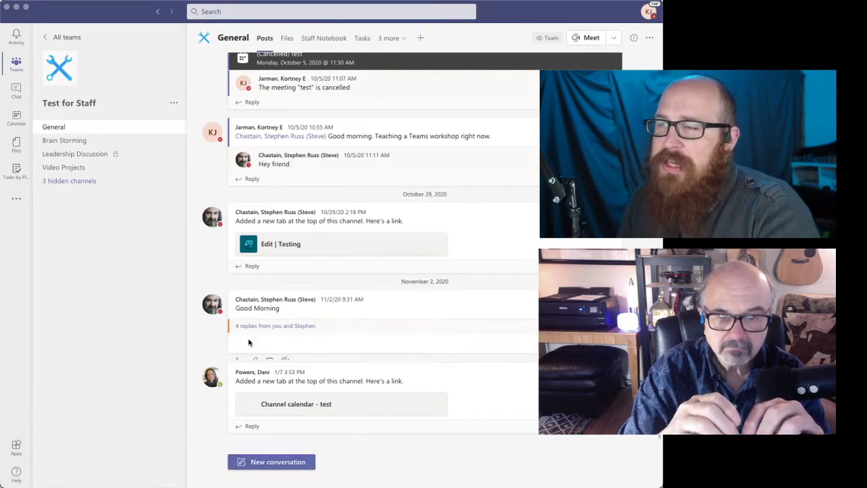
text(Good mor)
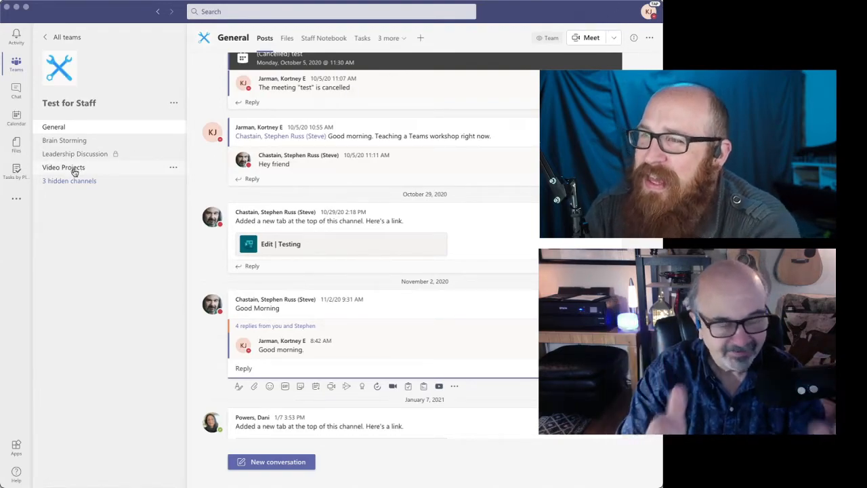
Switch to the Video Projects channel and start adding a tab to it.
click(62, 168)
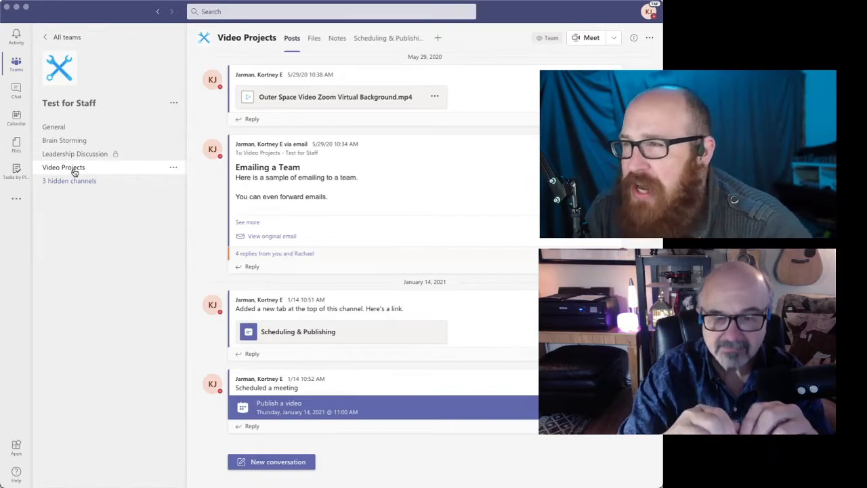
mouse_move(382, 360)
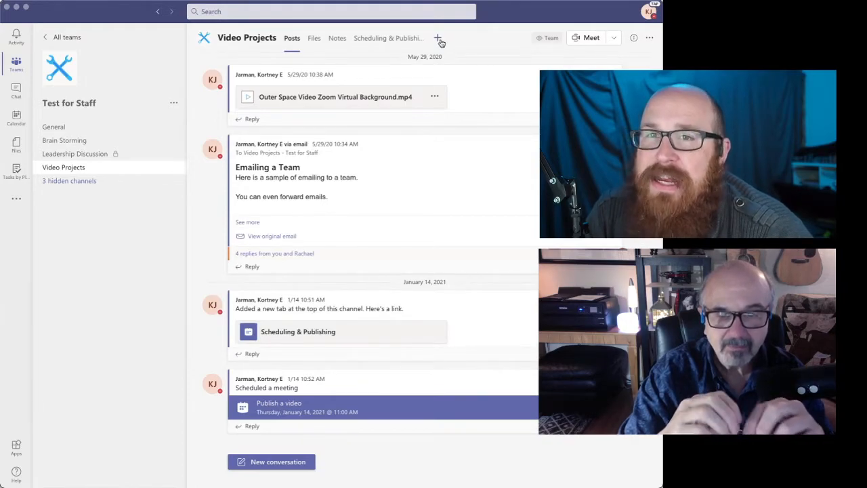
click(439, 38)
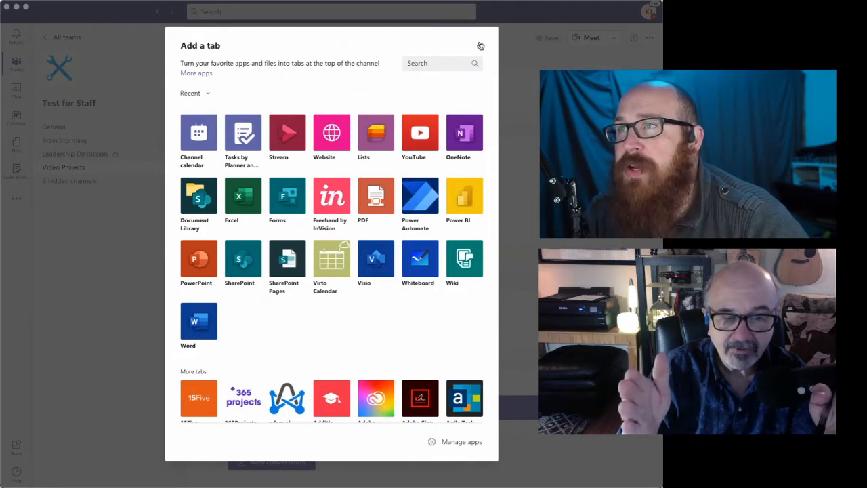
Dismiss the Add a tab gallery without adding anything.
click(479, 46)
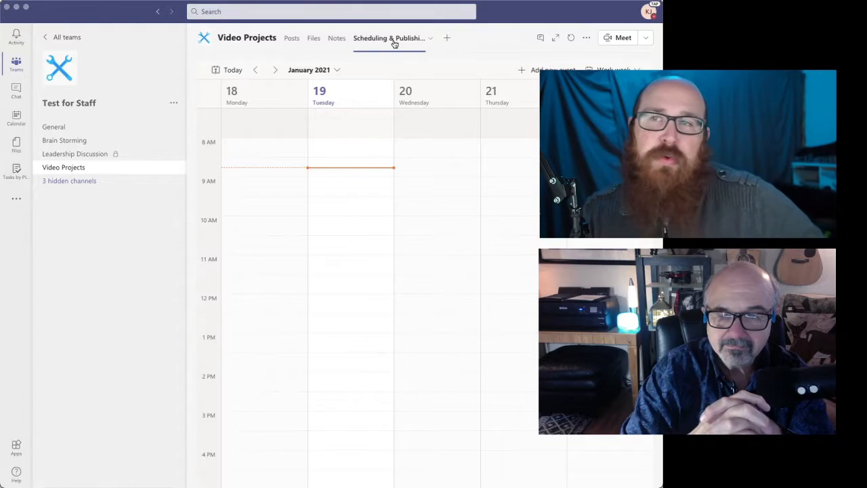
mouse_move(344, 138)
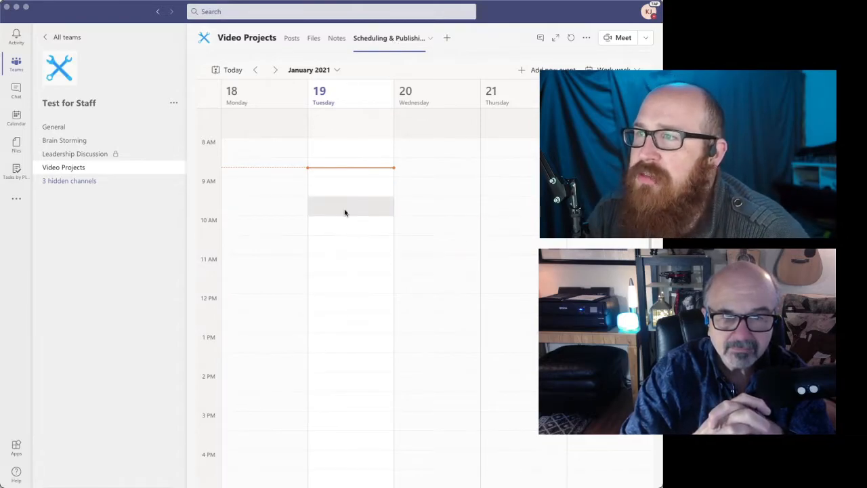
Start a new meeting from the 9:30 slot on January 19 in the channel calendar.
click(349, 203)
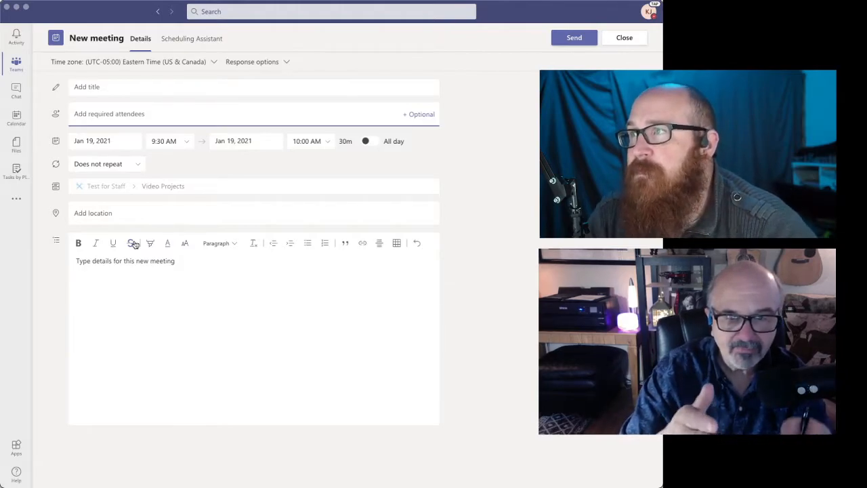
Enter 'Test' as the title of the new Video Projects channel meeting.
click(255, 87)
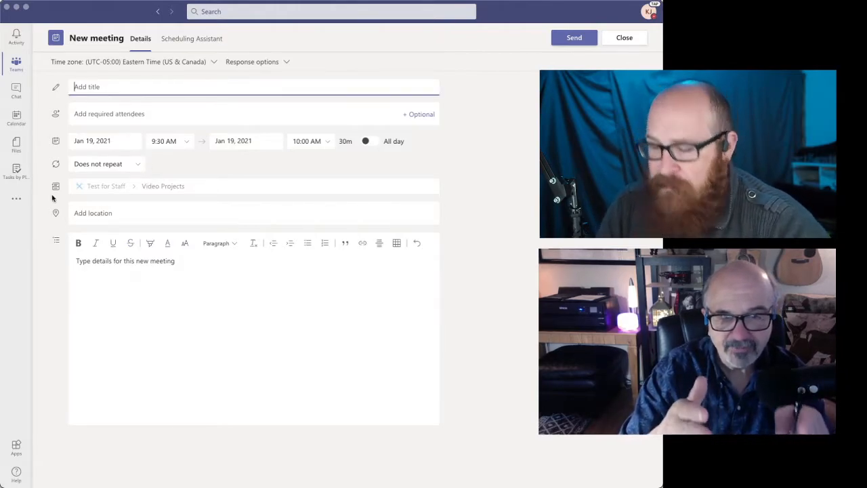
text(Test)
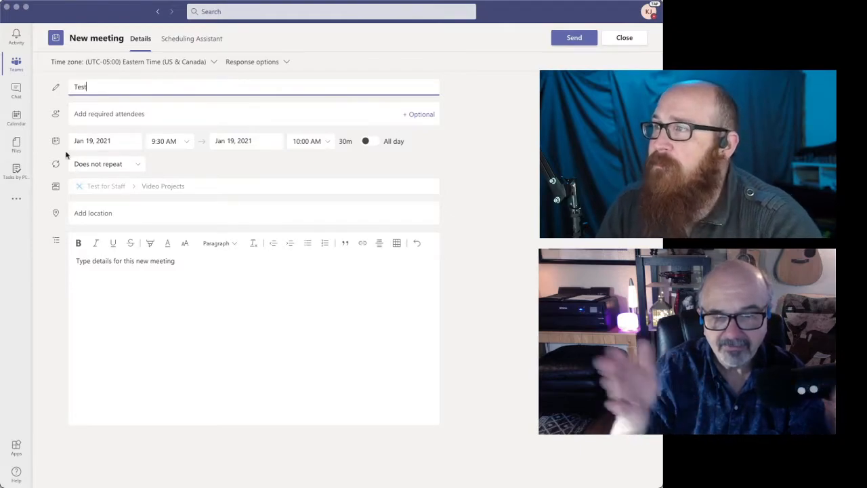
mouse_move(650, 22)
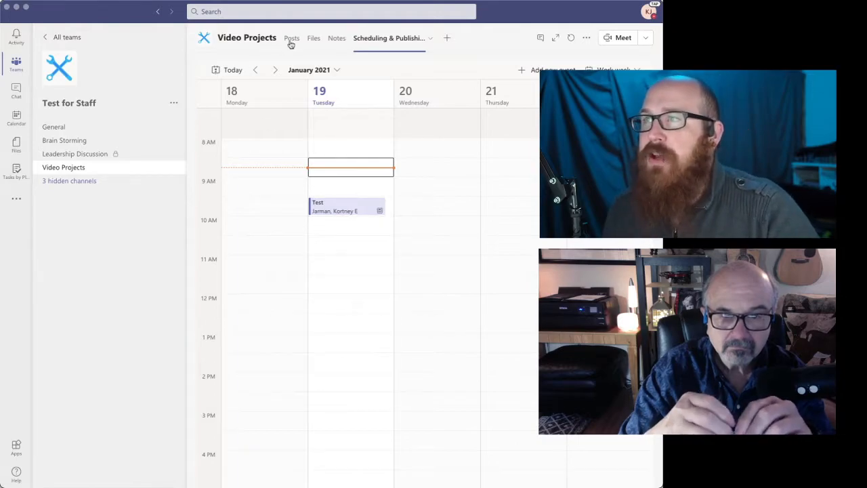
Show the Video Projects posts, where the scheduled Test meeting announcement appears.
click(291, 38)
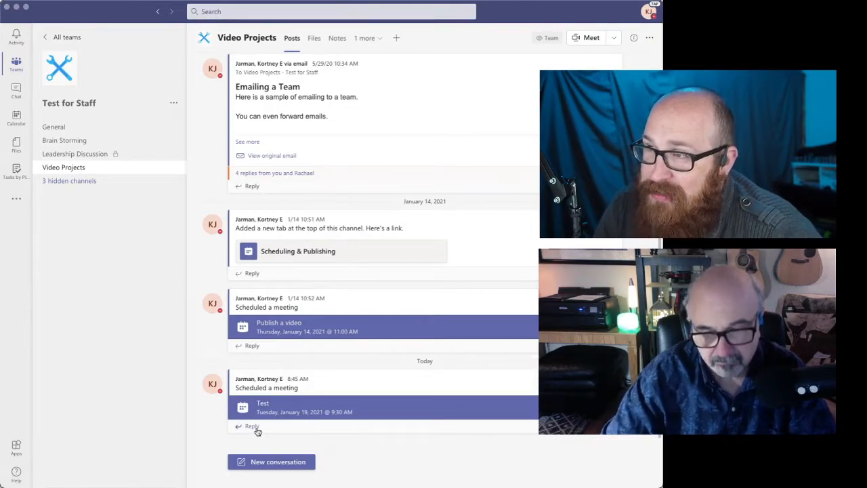
click(252, 426)
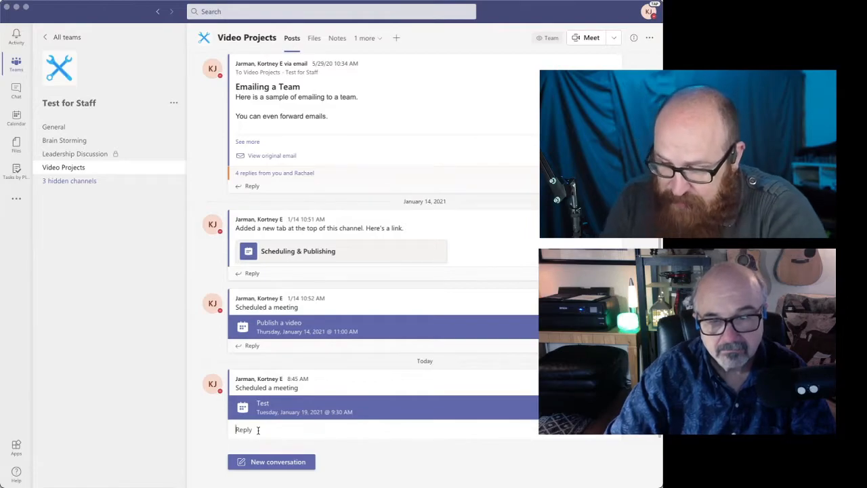
text(@)
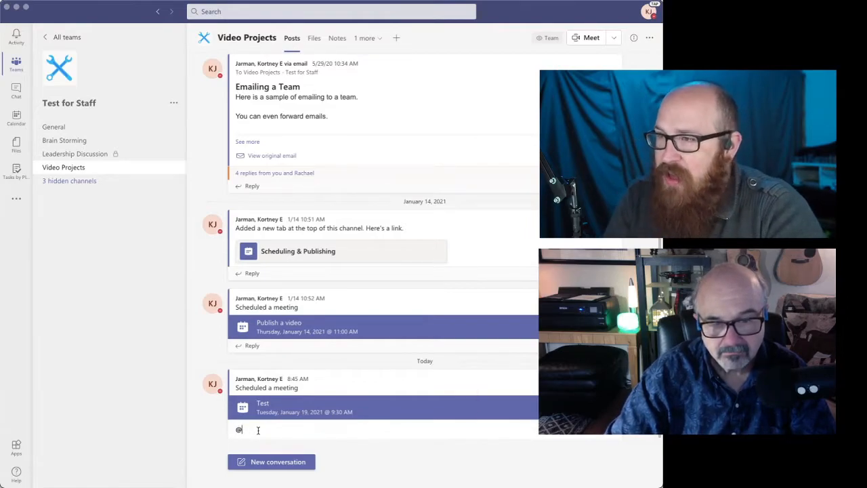
text(st)
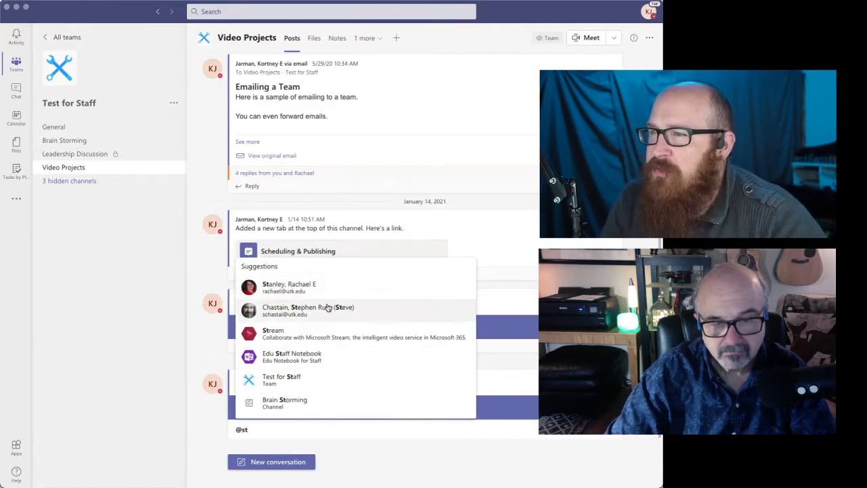
click(309, 310)
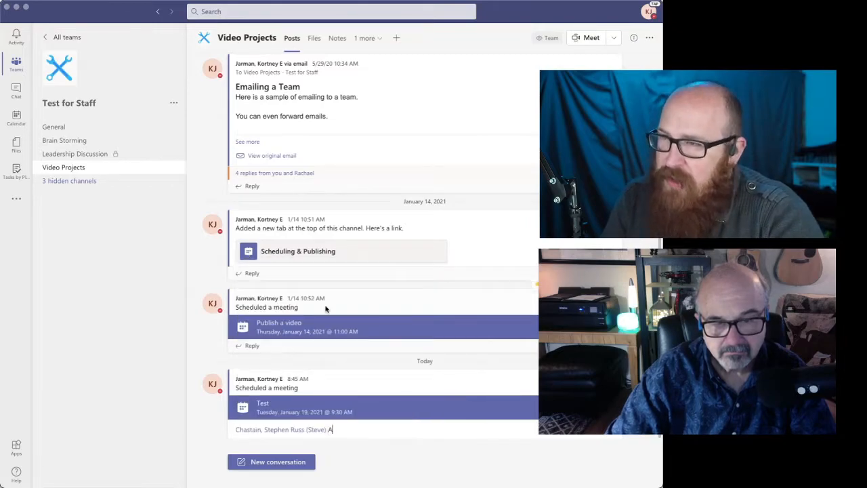
text(Add your fi)
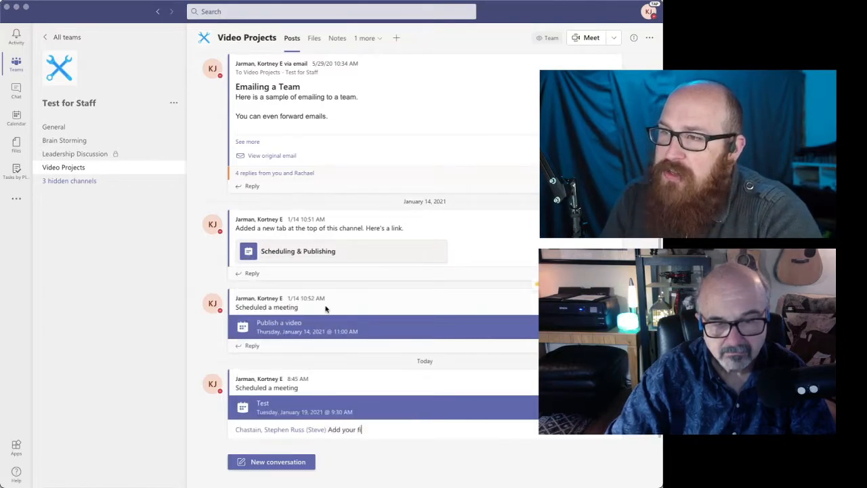